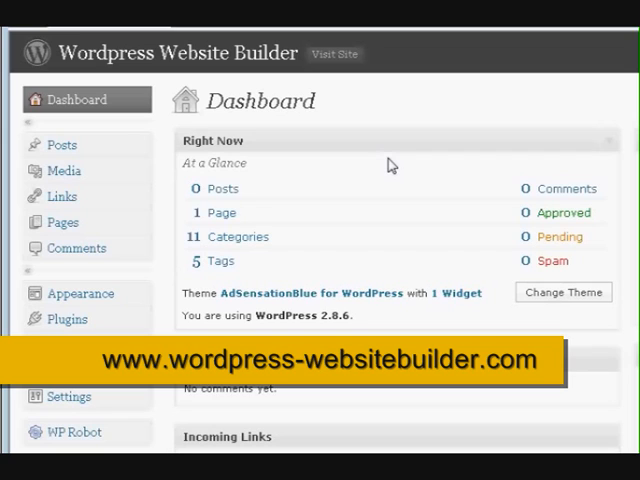
pyautogui.moveTo(388, 176)
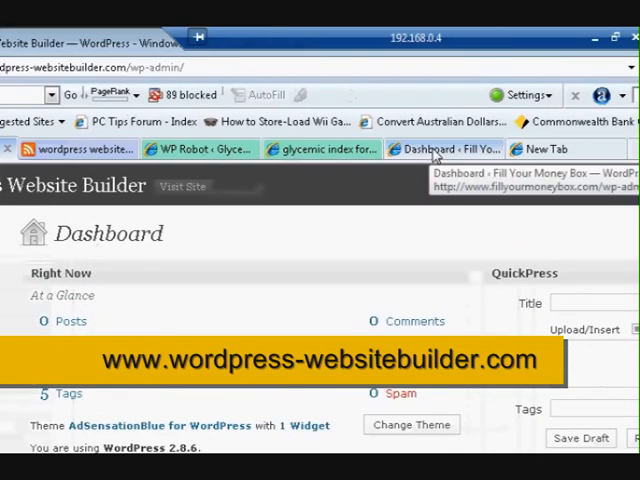
# - Switch to the live Fill Your Money Box site and scroll to the sidebar Categories widget
pyautogui.click(424, 148)
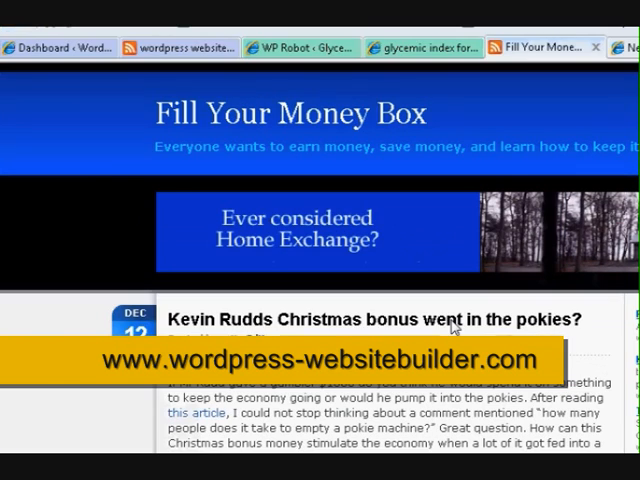
pyautogui.scroll(-3)
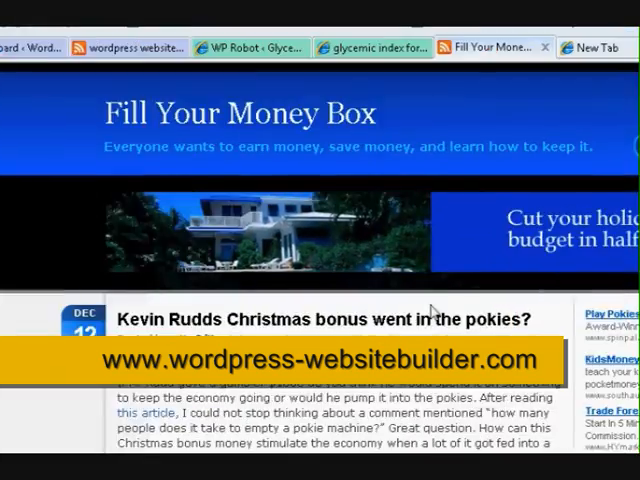
pyautogui.scroll(-3)
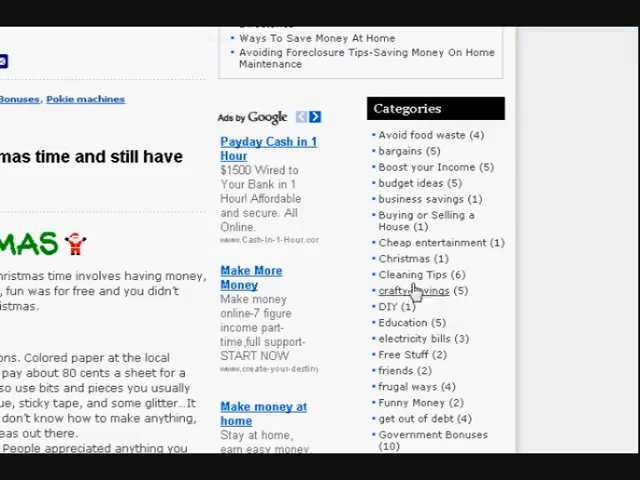
pyautogui.moveTo(416, 240)
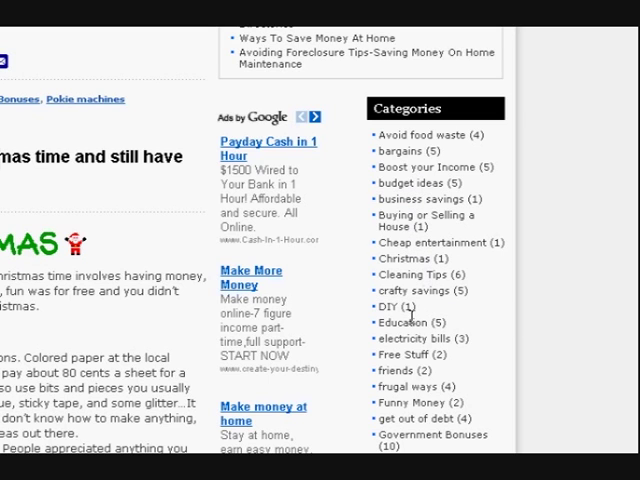
pyautogui.moveTo(410, 322)
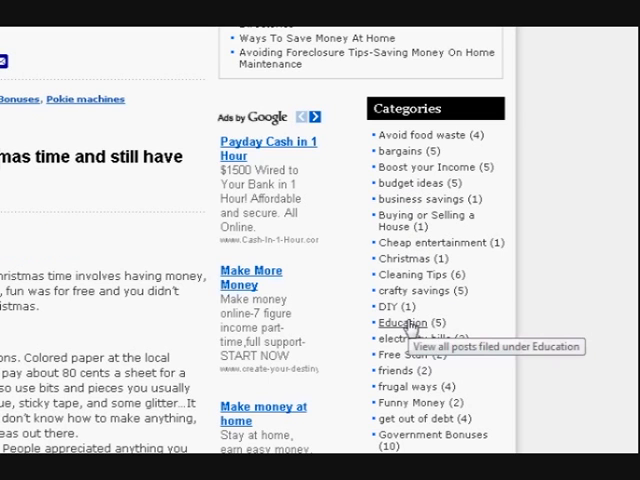
pyautogui.moveTo(416, 312)
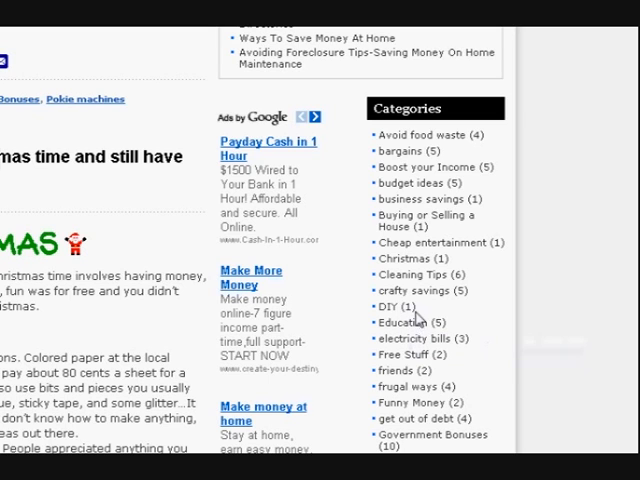
pyautogui.moveTo(412, 204)
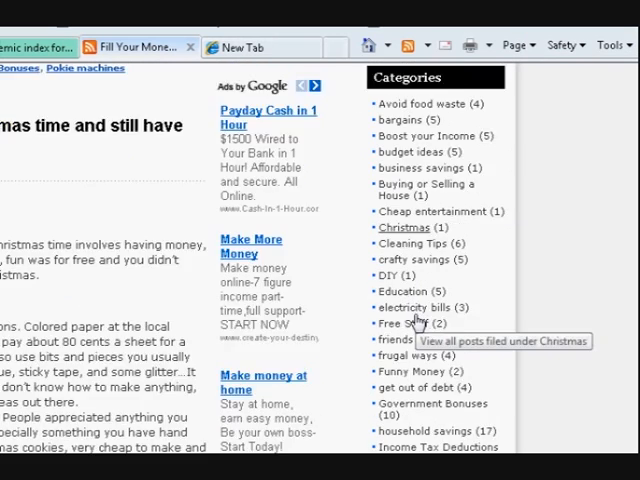
pyautogui.scroll(-3)
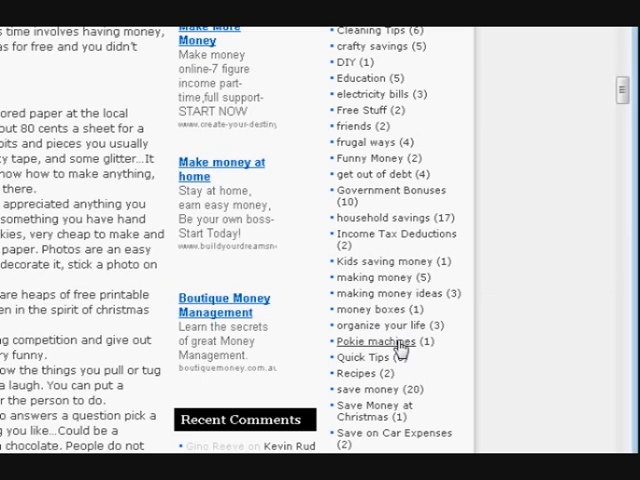
pyautogui.scroll(-3)
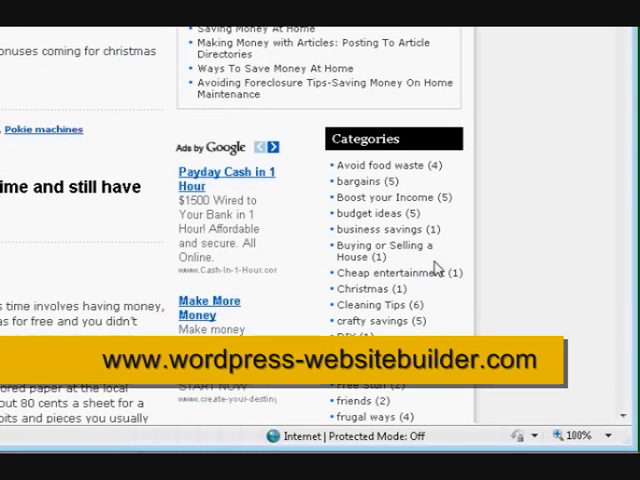
pyautogui.moveTo(384, 212)
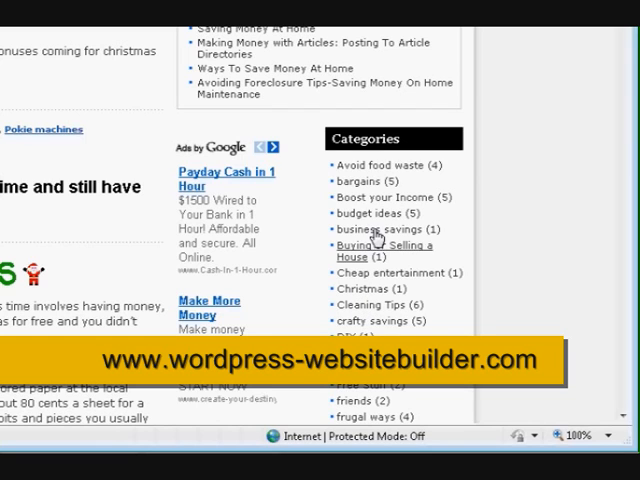
pyautogui.moveTo(396, 268)
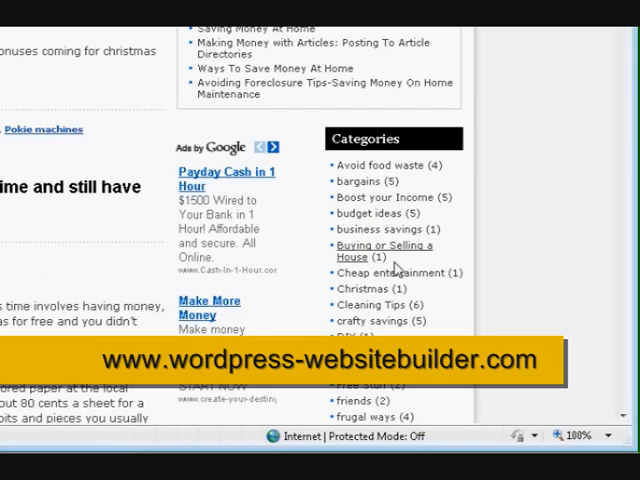
pyautogui.moveTo(376, 260)
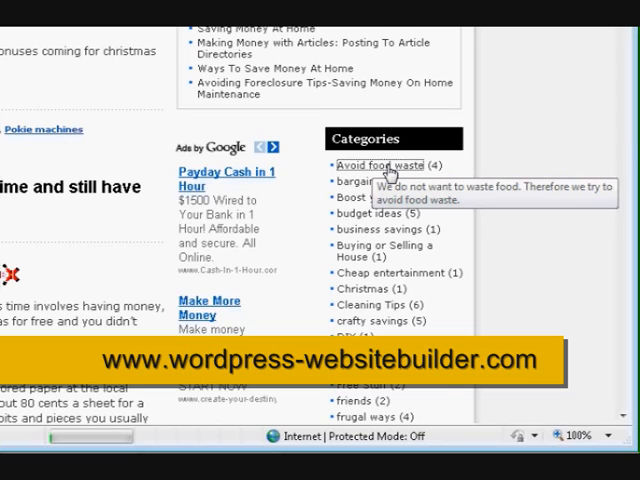
# - Browse the 'Avoid food waste' category archive of posts
pyautogui.click(364, 164)
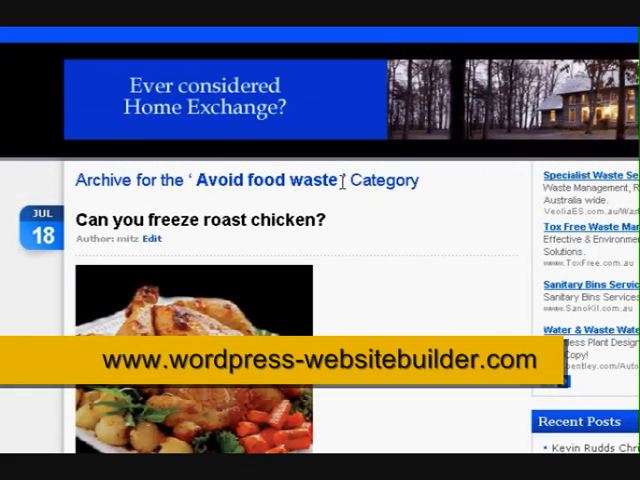
pyautogui.scroll(-3)
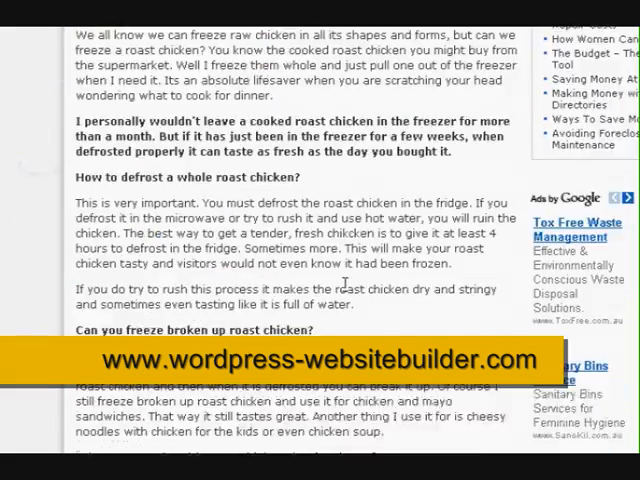
pyautogui.scroll(-3)
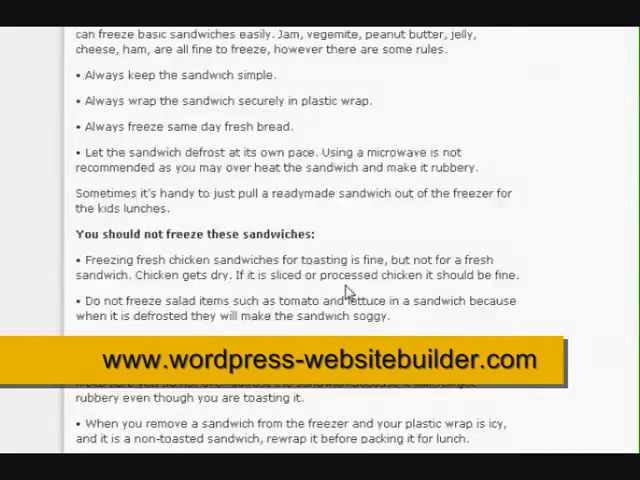
pyautogui.scroll(-3)
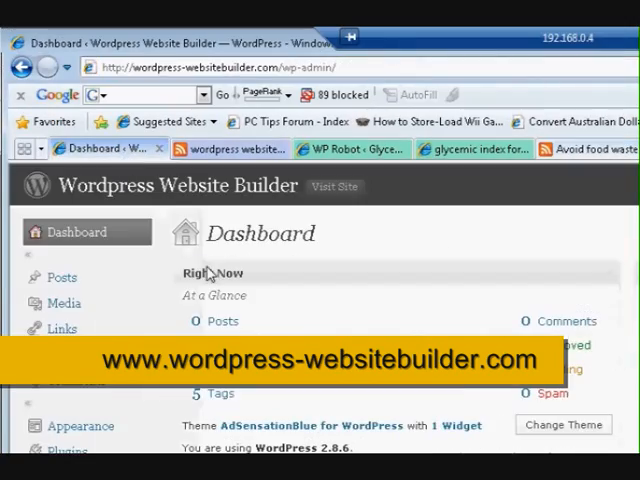
# - Go to the Edit Posts list showing the site's draft posts
pyautogui.scroll(-3)
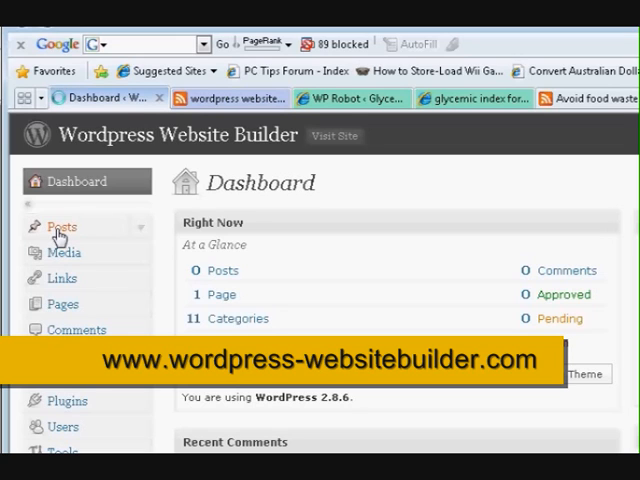
pyautogui.click(60, 228)
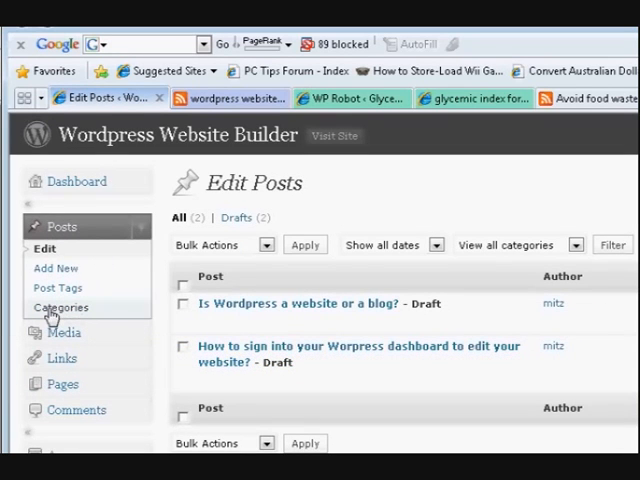
pyautogui.moveTo(64, 308)
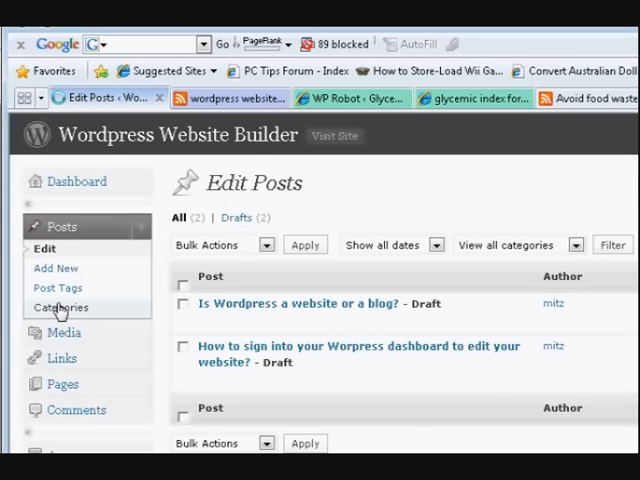
# - Go to Posts > Categories and review the existing category list beside the Add Category form
pyautogui.click(60, 308)
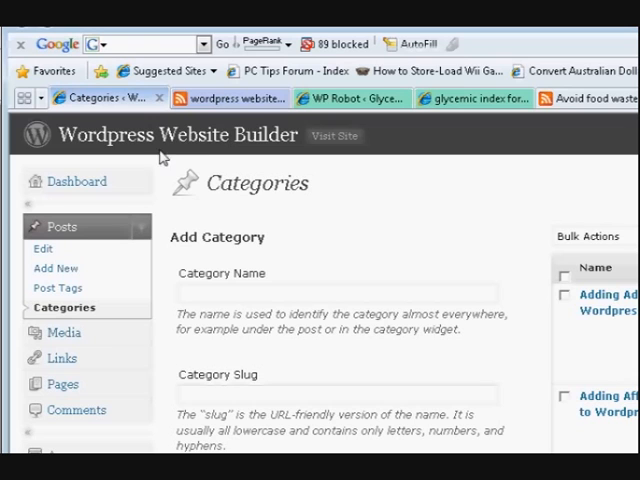
pyautogui.moveTo(454, 258)
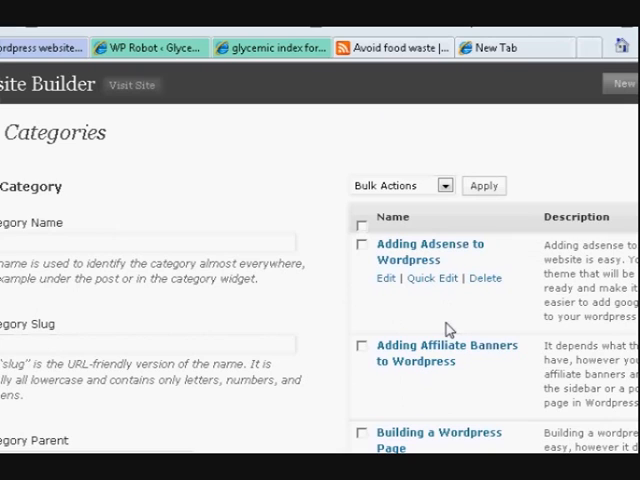
pyautogui.moveTo(454, 332)
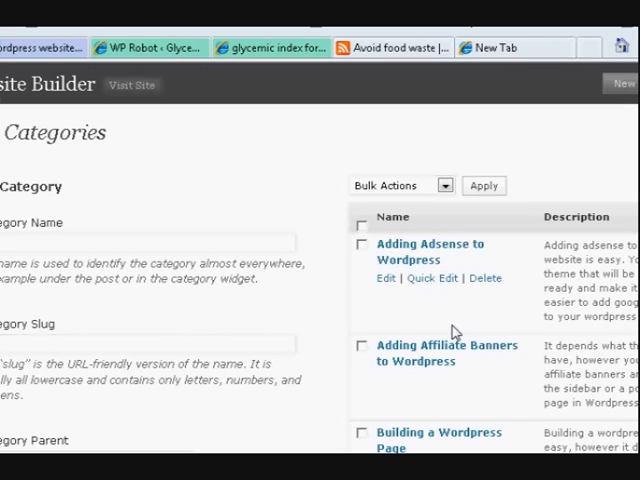
pyautogui.moveTo(400, 258)
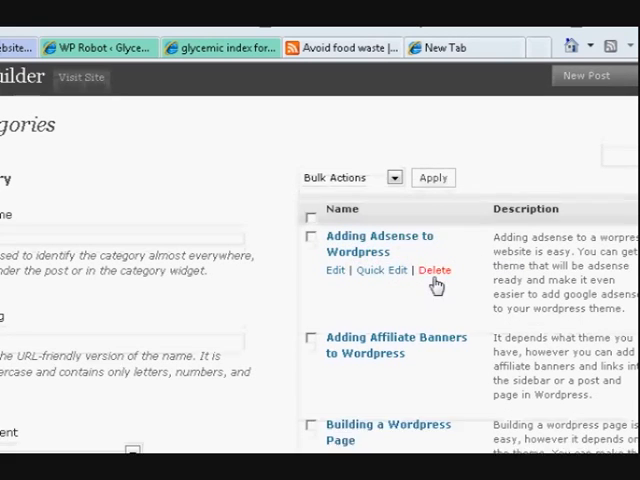
pyautogui.scroll(-3)
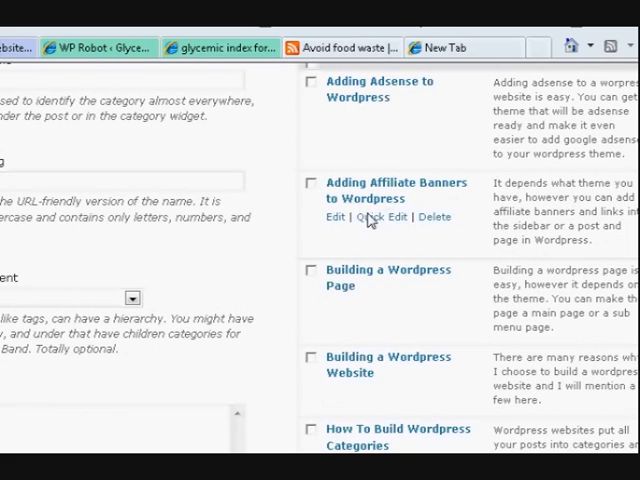
pyautogui.scroll(-3)
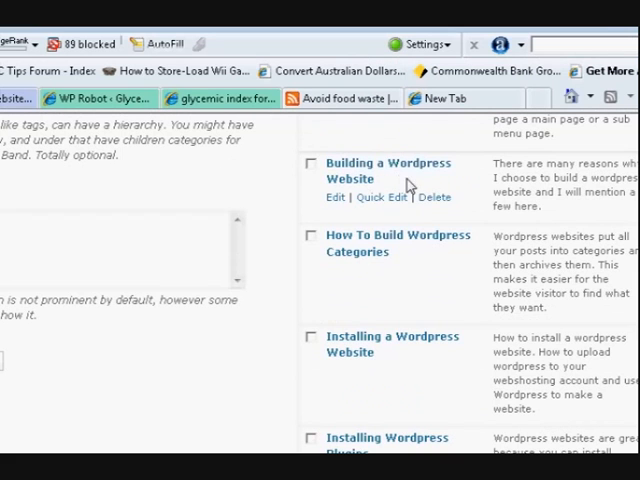
pyautogui.moveTo(422, 268)
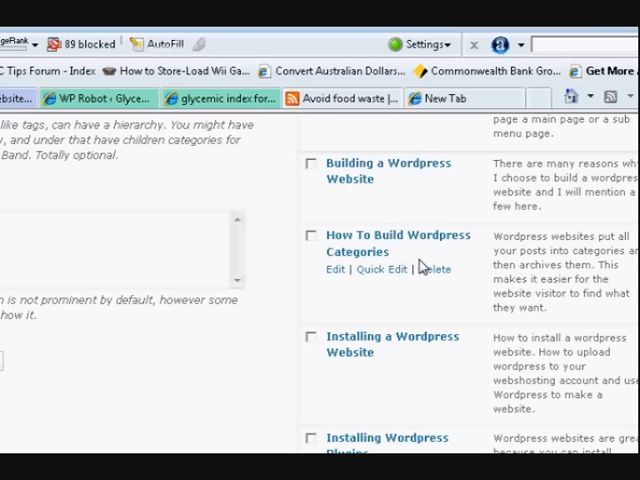
pyautogui.moveTo(444, 250)
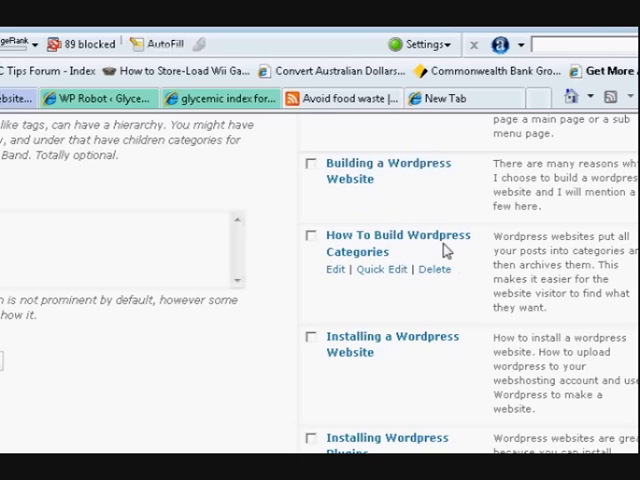
pyautogui.scroll(-3)
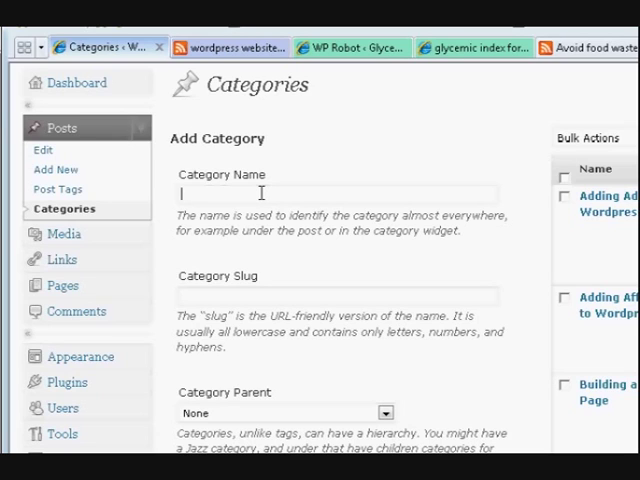
# - Enter 'Wordpress comments' as the new category's name
pyautogui.write('W')
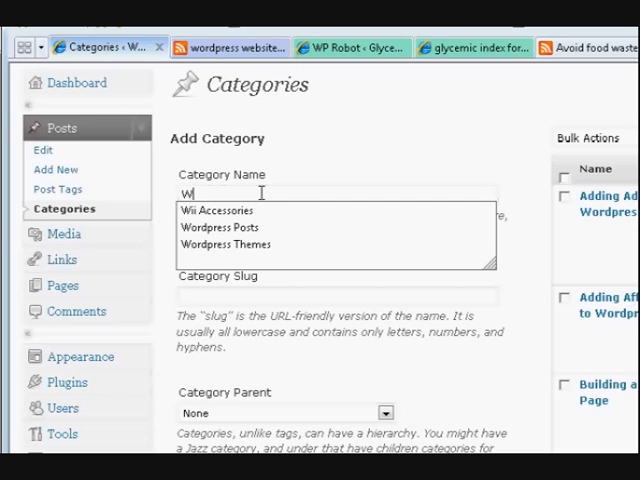
pyautogui.write('ordpress')
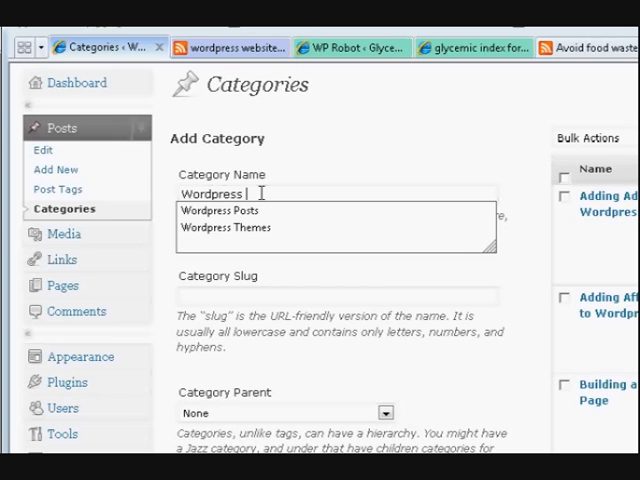
pyautogui.write('commen')
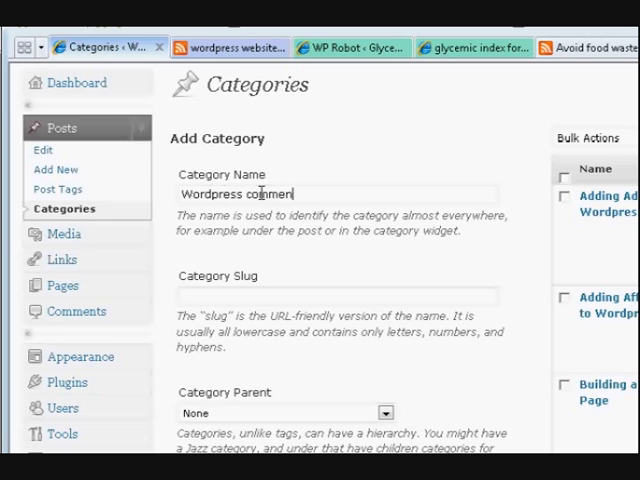
pyautogui.write('ts')
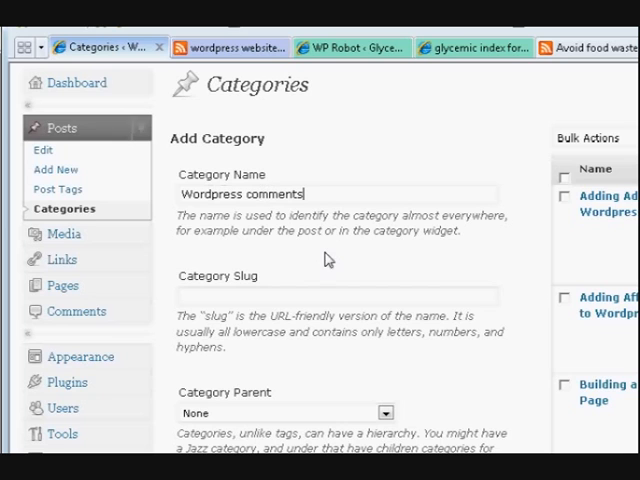
pyautogui.scroll(-3)
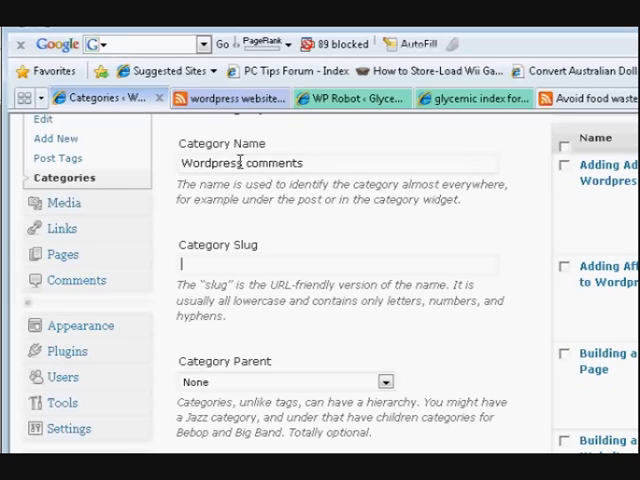
pyautogui.moveTo(300, 284)
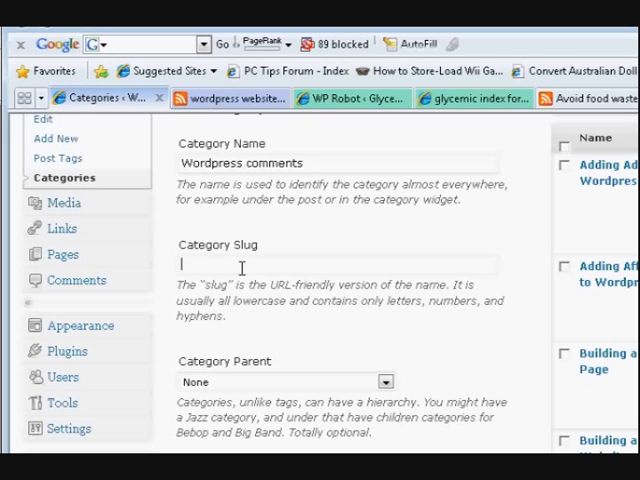
pyautogui.scroll(-3)
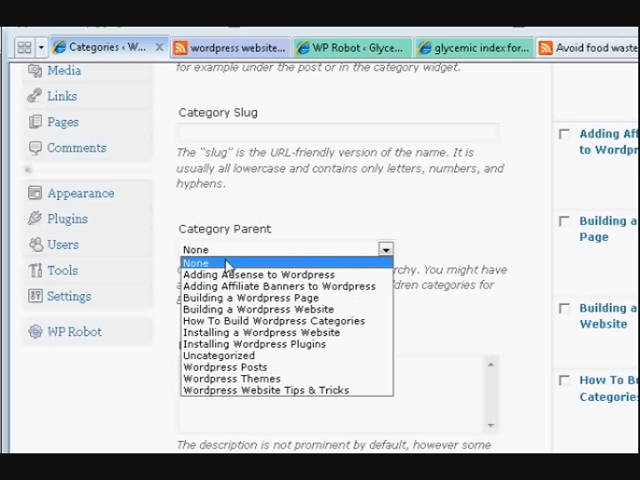
pyautogui.click(196, 264)
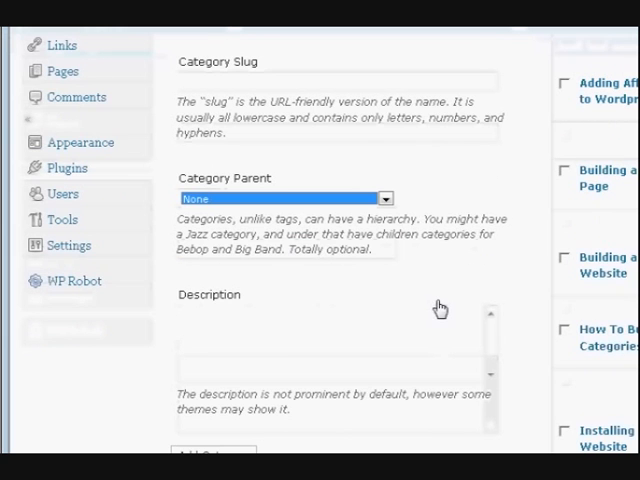
pyautogui.scroll(-3)
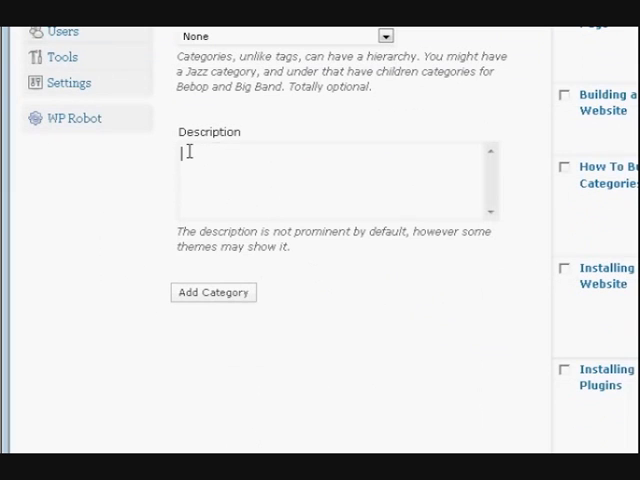
pyautogui.moveTo(424, 204)
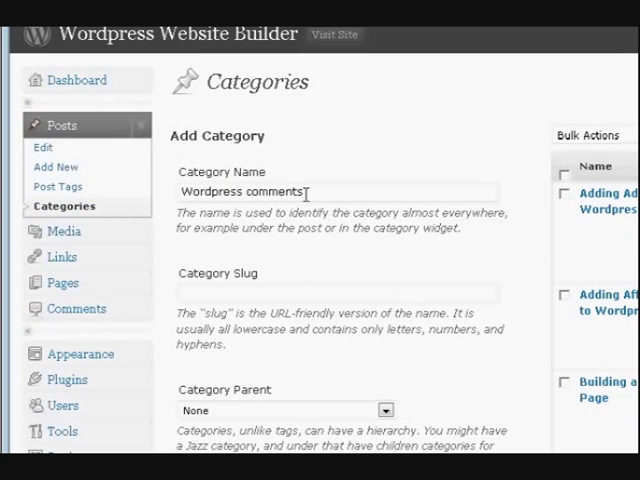
pyautogui.scroll(-3)
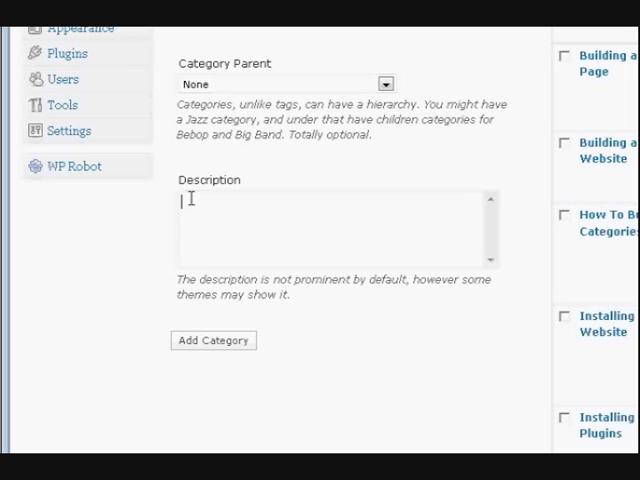
# - Begin the description: 'How to organize comments on your wordpress website'
pyautogui.write('How')
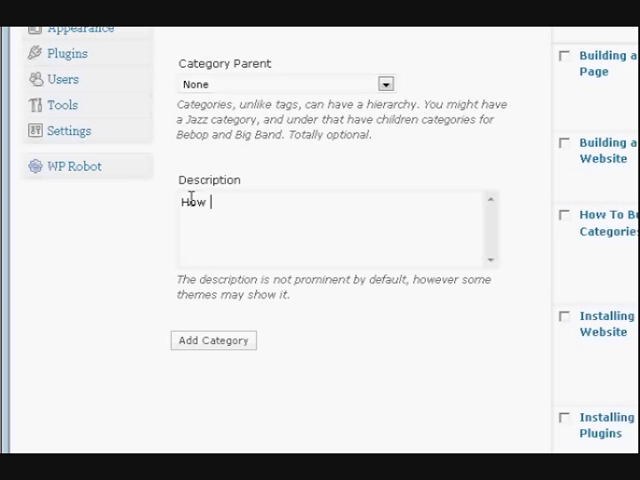
pyautogui.write('to')
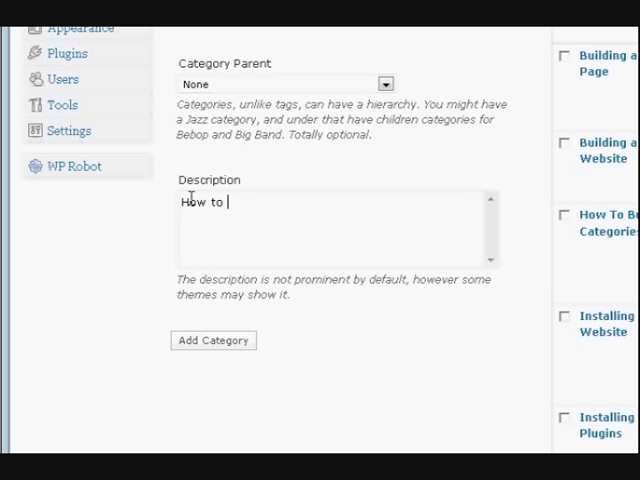
pyautogui.write('organi')
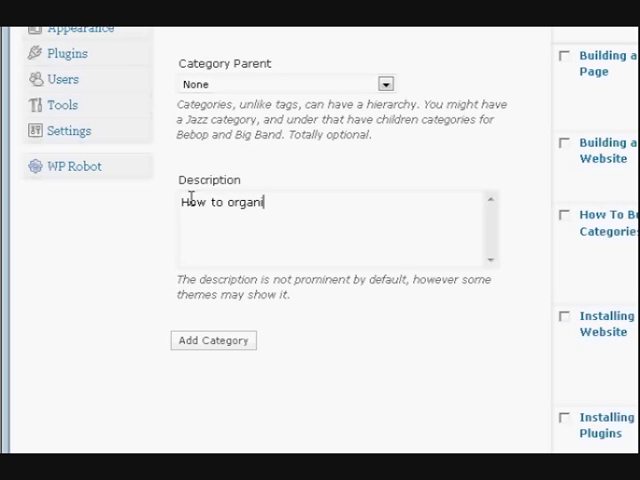
pyautogui.write('z')
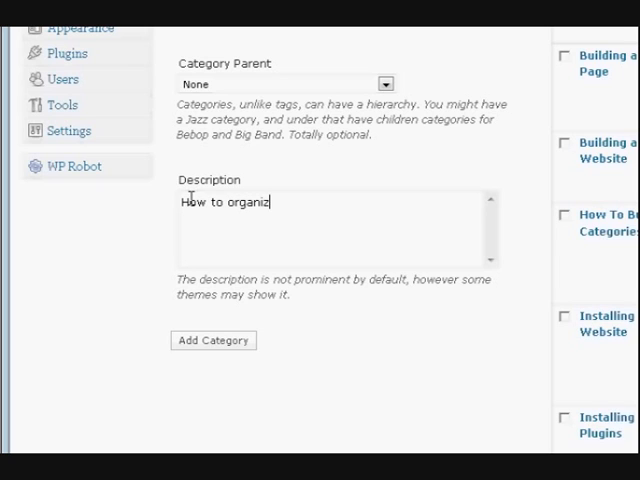
pyautogui.write('e comments on')
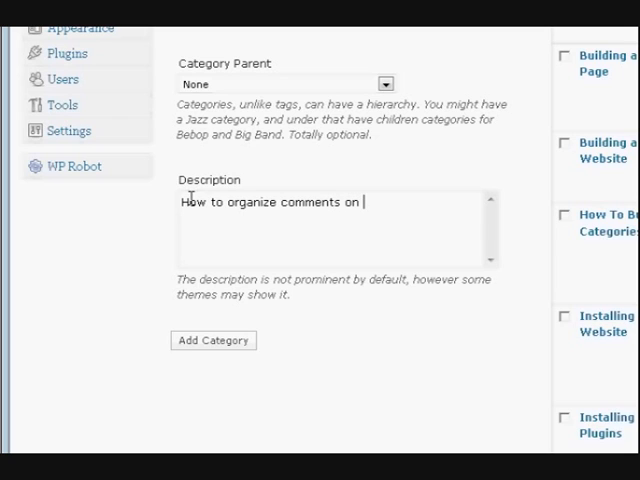
pyautogui.write('your word')
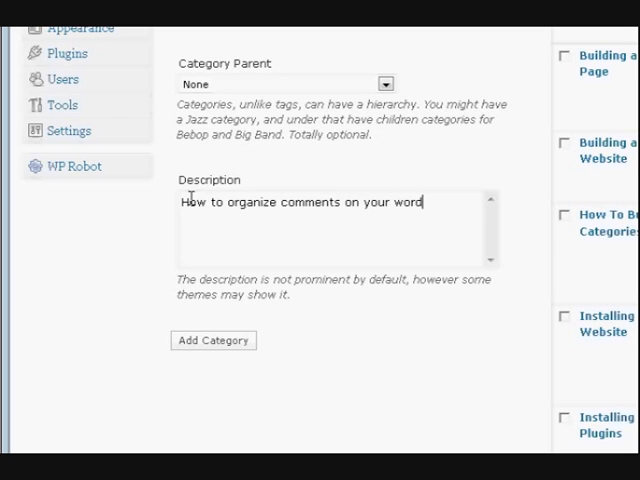
pyautogui.write('press website.')
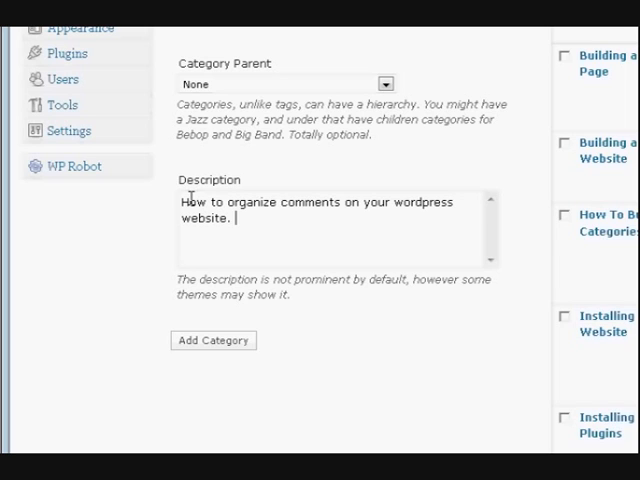
# - Finish it: 'How to approve or delete comments after they have been posted.'
pyautogui.write('How to')
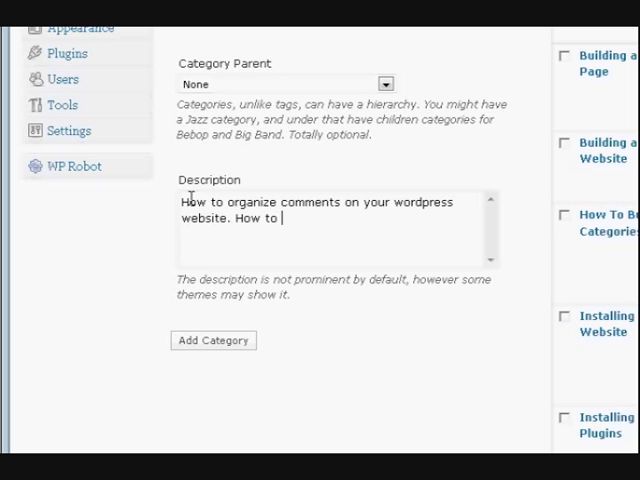
pyautogui.write('app')
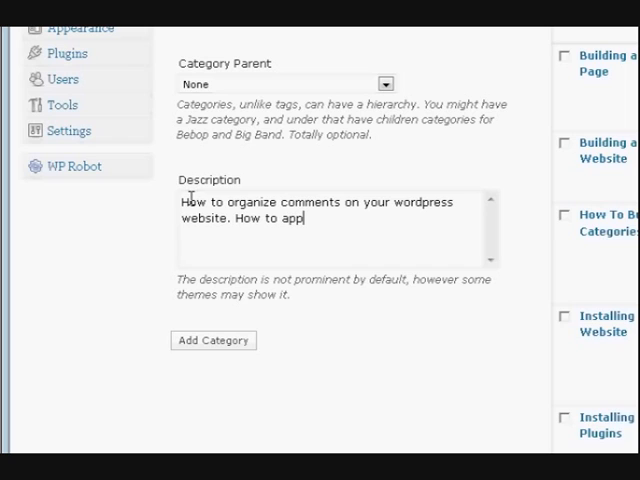
pyautogui.write('rove')
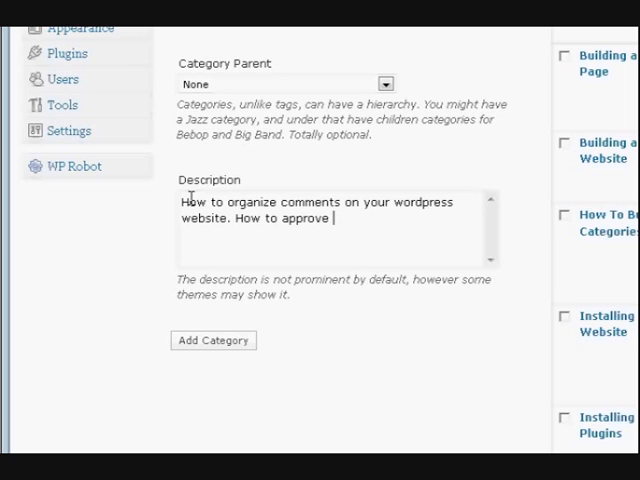
pyautogui.write('or del')
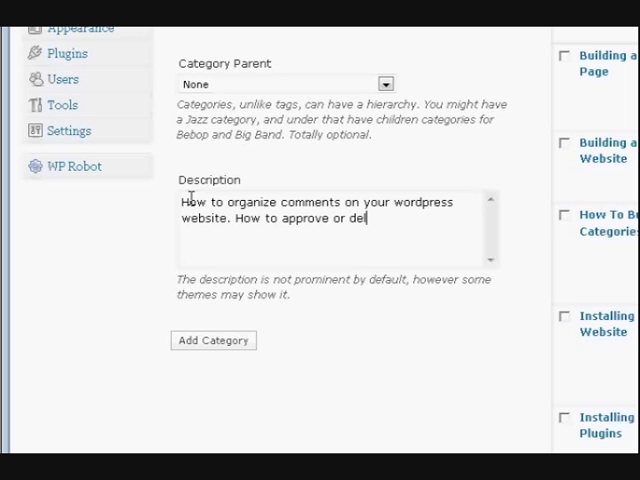
pyautogui.write('ete')
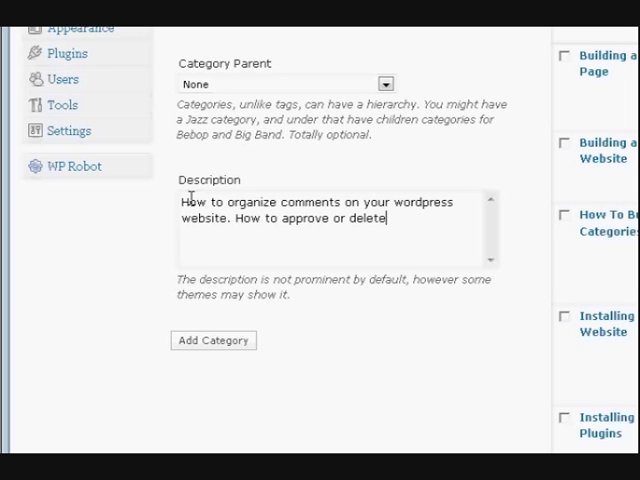
pyautogui.write('commen')
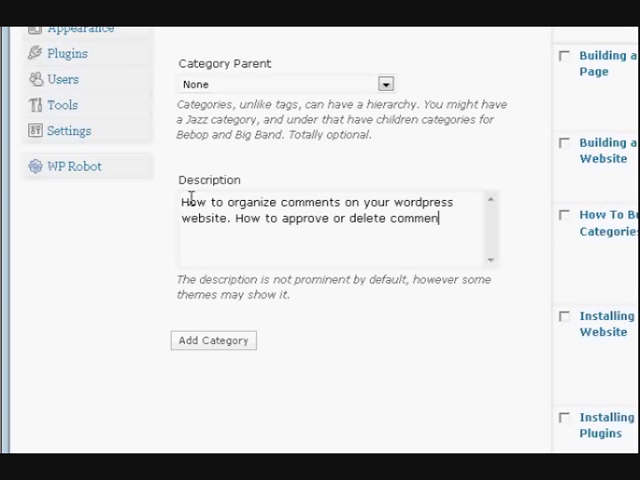
pyautogui.write('ts a')
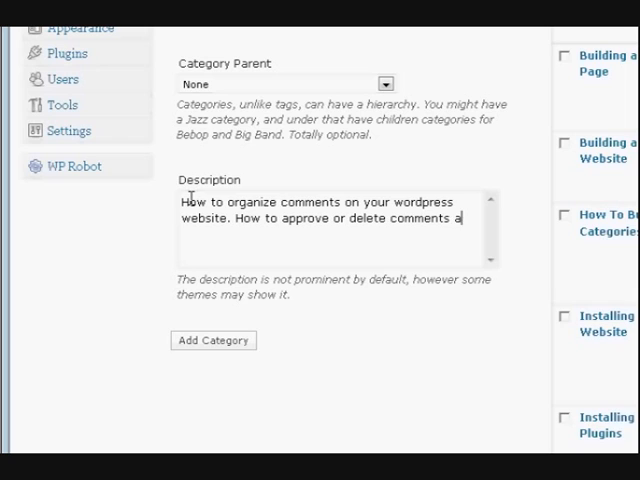
pyautogui.write('after they')
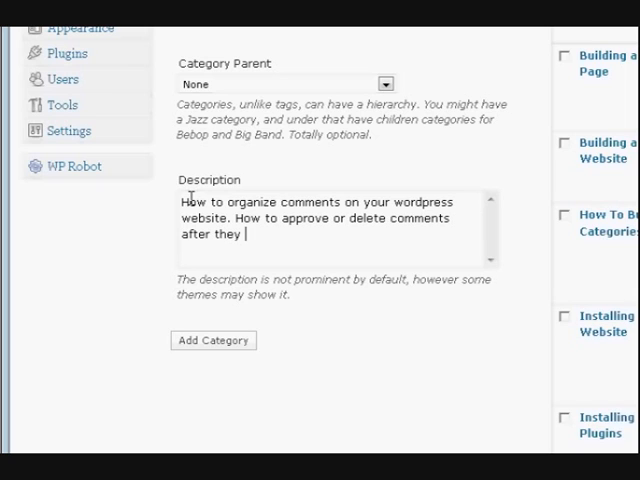
pyautogui.write('have been')
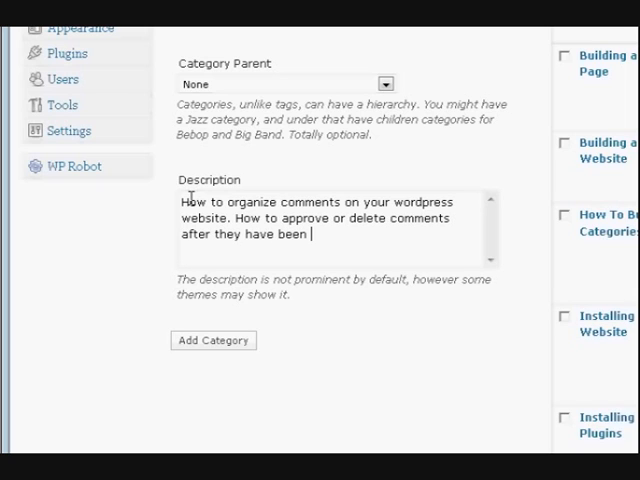
pyautogui.write('posted.')
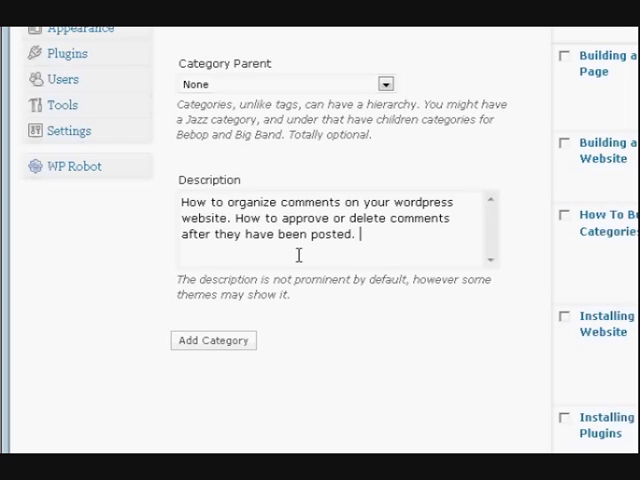
pyautogui.moveTo(332, 280)
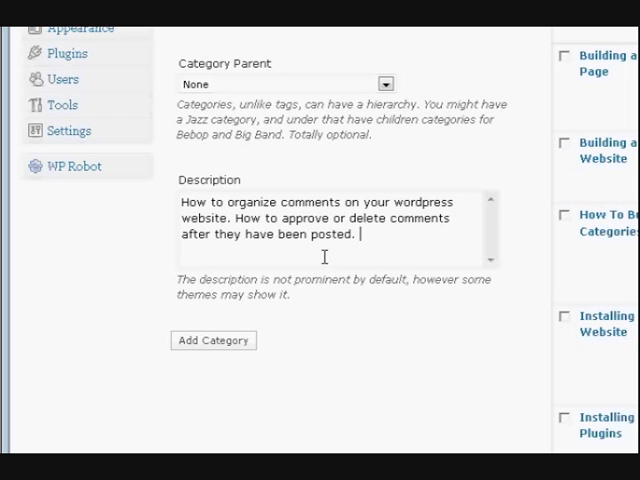
pyautogui.moveTo(332, 218)
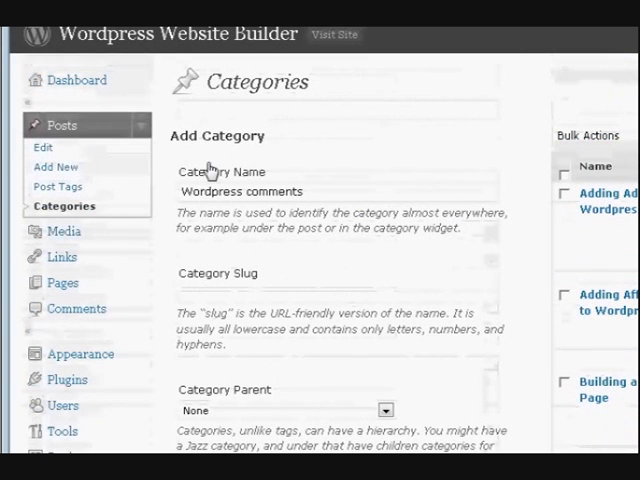
# - Add the 'Wordpress comments' category so it appears atop the category list
pyautogui.click(340, 192)
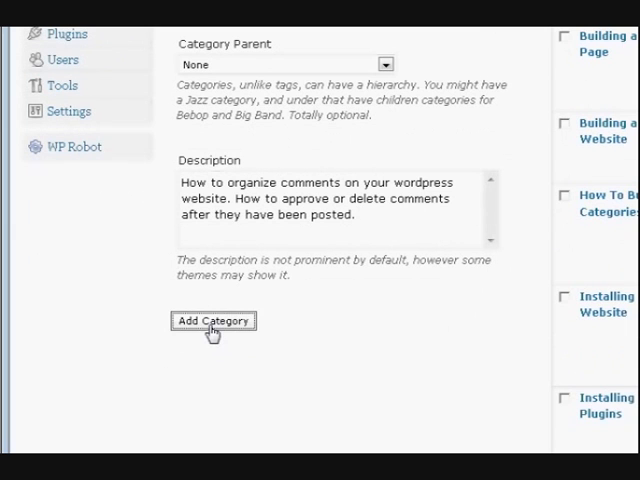
pyautogui.click(212, 320)
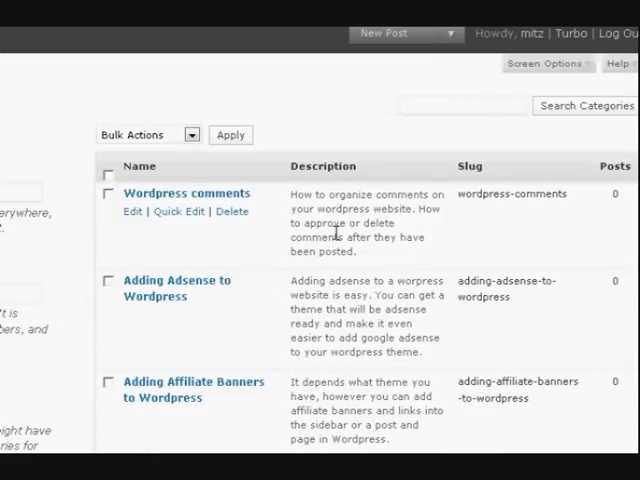
pyautogui.scroll(-3)
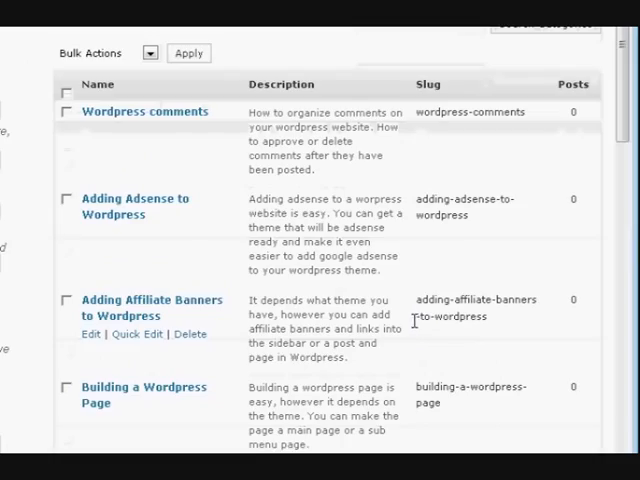
pyautogui.scroll(-3)
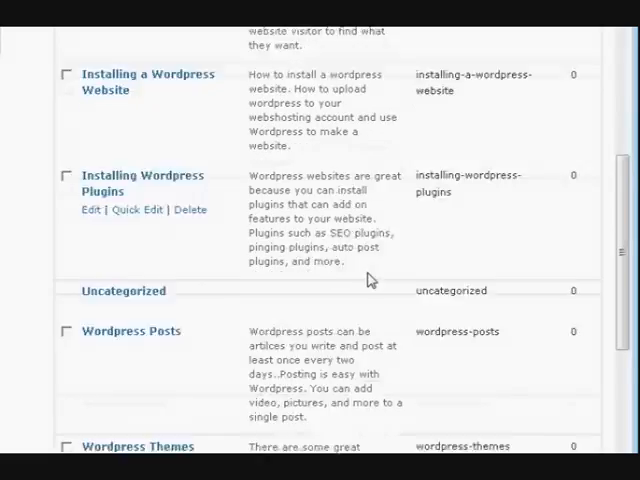
pyautogui.scroll(-3)
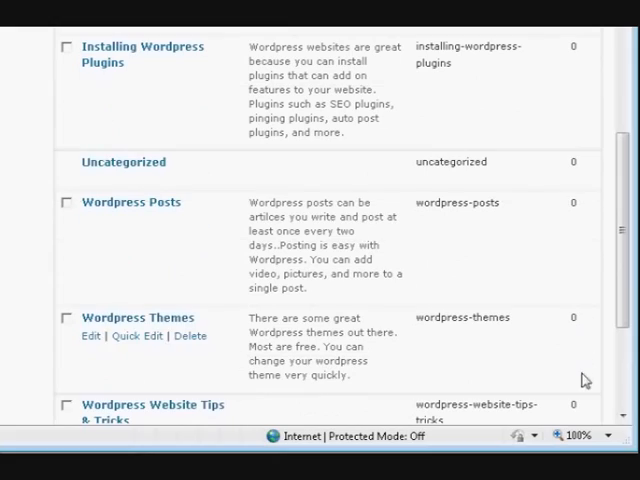
pyautogui.scroll(-3)
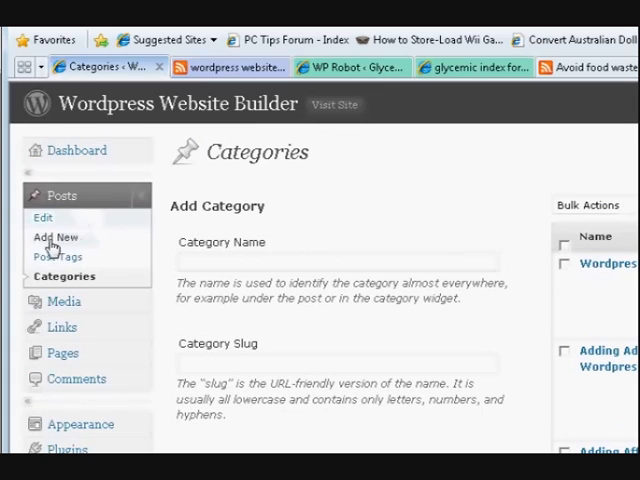
pyautogui.moveTo(62, 196)
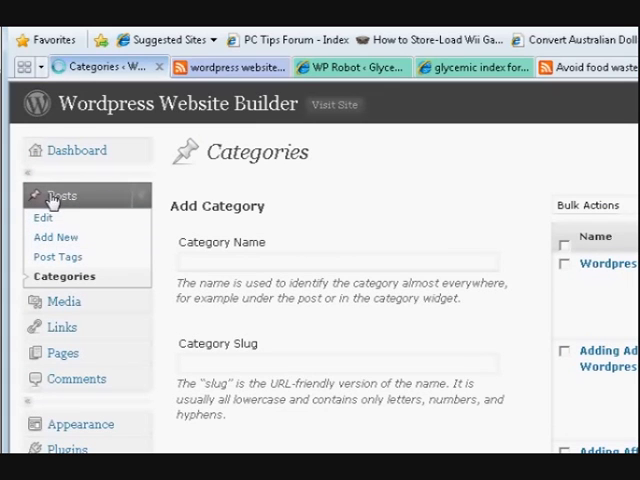
# - From the posts list, edit the draft 'Is Wordpress a website or a blog?'
pyautogui.click(44, 216)
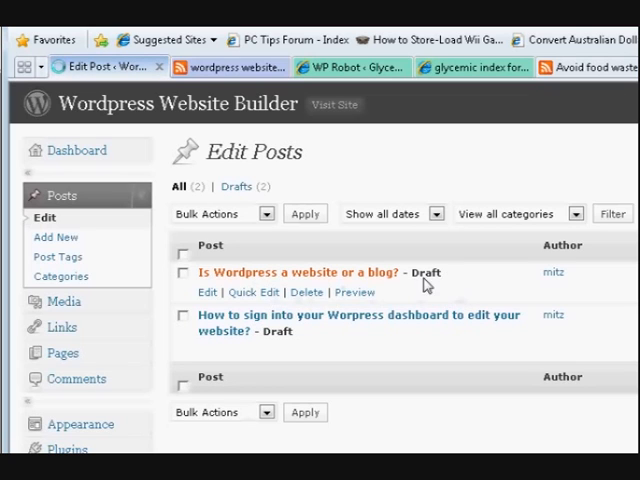
pyautogui.click(300, 272)
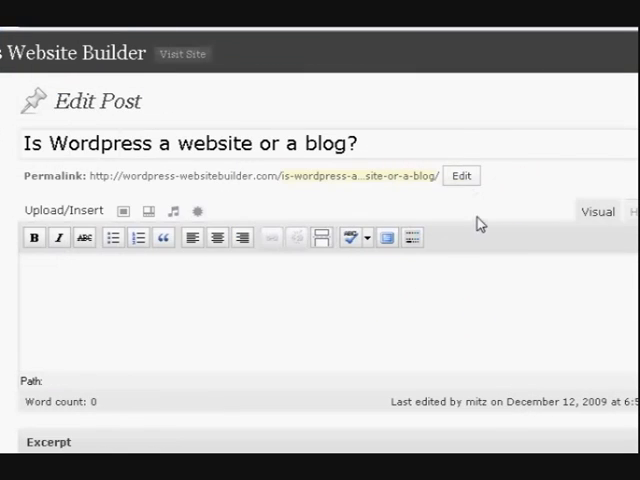
pyautogui.moveTo(484, 232)
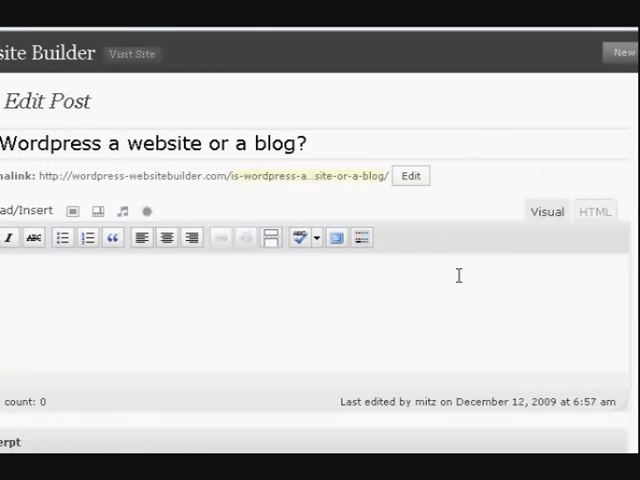
pyautogui.scroll(-3)
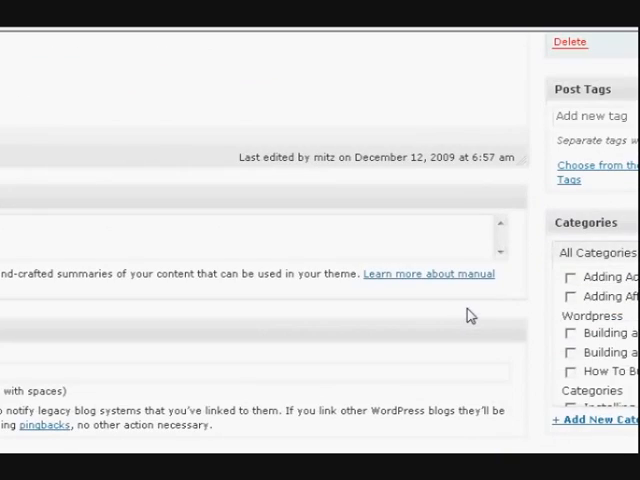
pyautogui.scroll(-3)
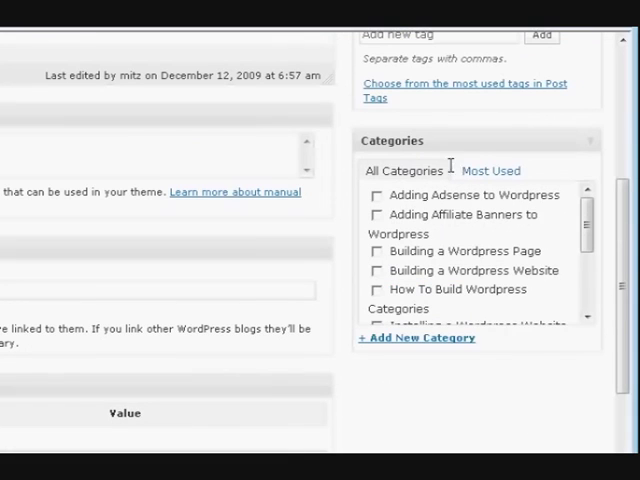
pyautogui.moveTo(412, 344)
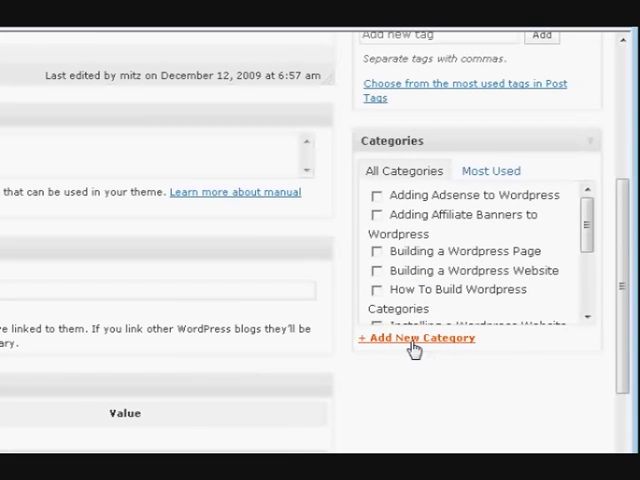
# - Add a new 'wordpress tips' category from the post's Categories box, ticked for this post
pyautogui.click(416, 336)
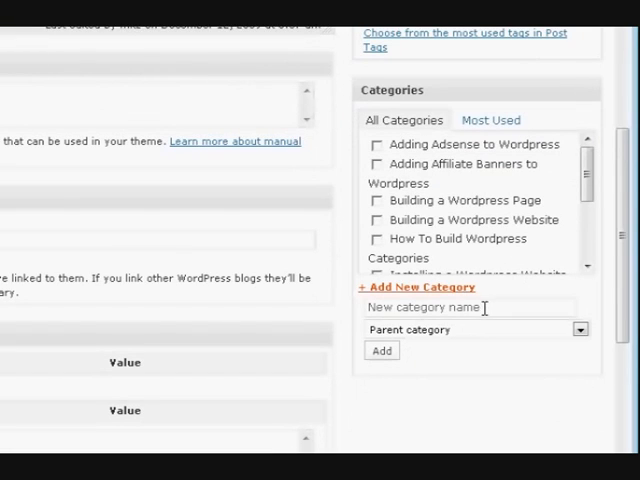
pyautogui.click(470, 308)
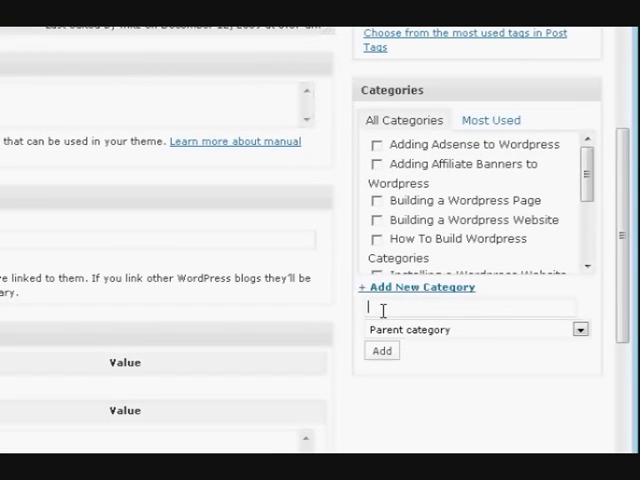
pyautogui.write('w')
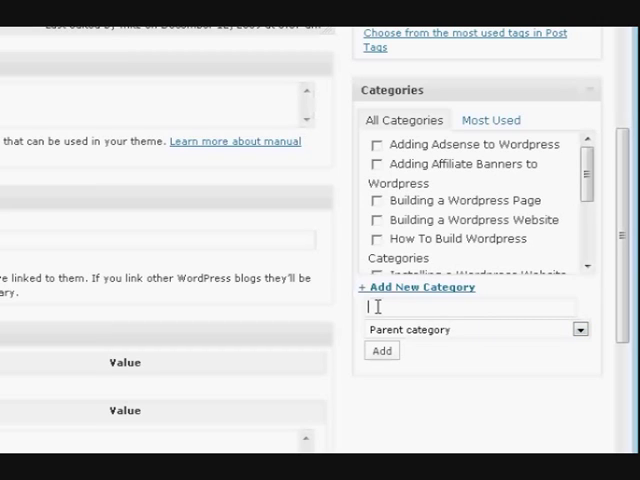
pyautogui.write('word')
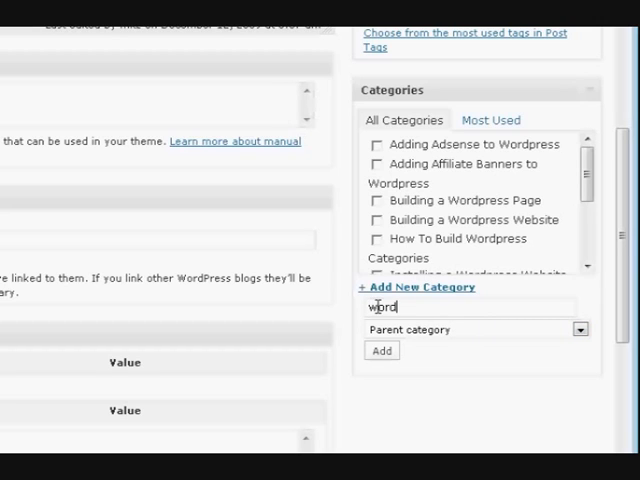
pyautogui.write('press')
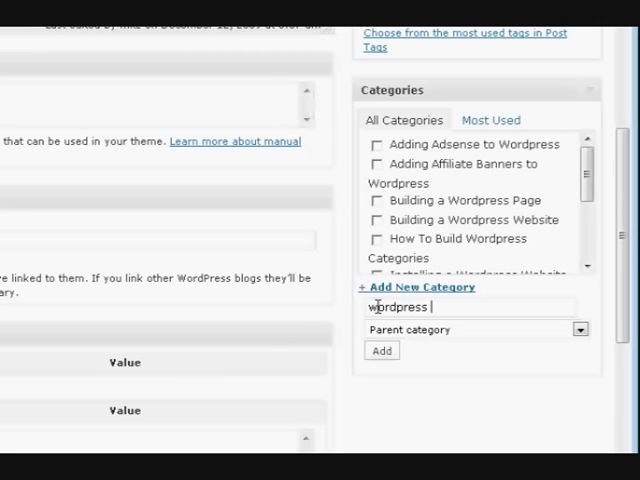
pyautogui.write('do')
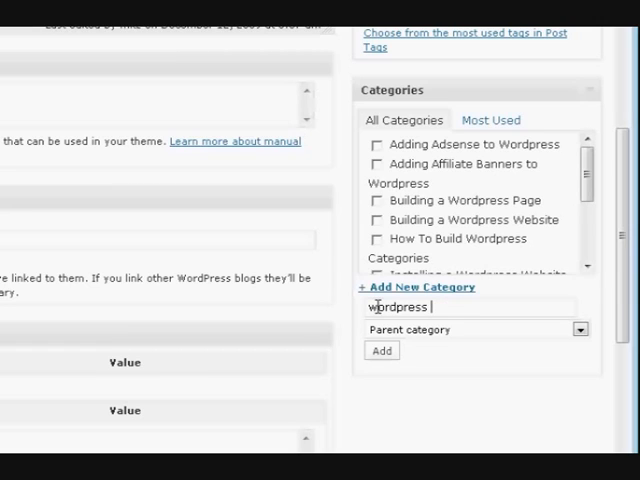
pyautogui.write('tips')
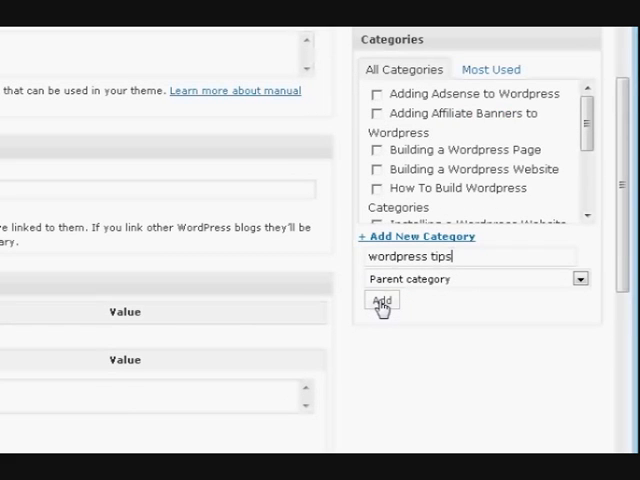
pyautogui.click(380, 304)
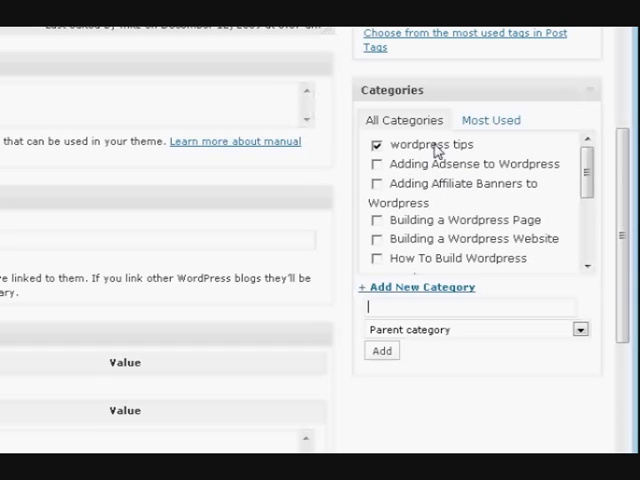
pyautogui.moveTo(480, 156)
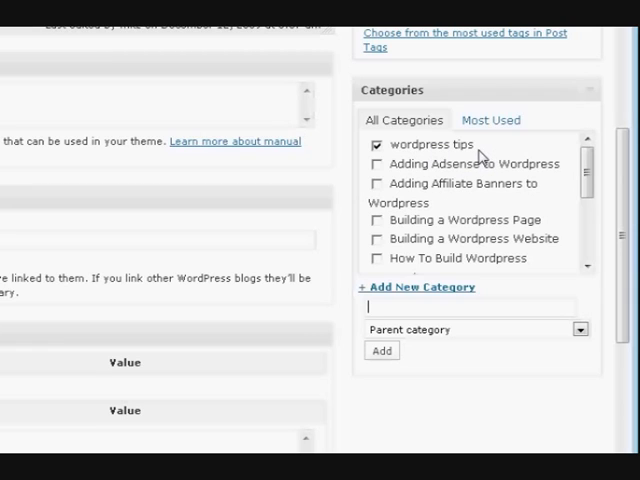
pyautogui.moveTo(464, 164)
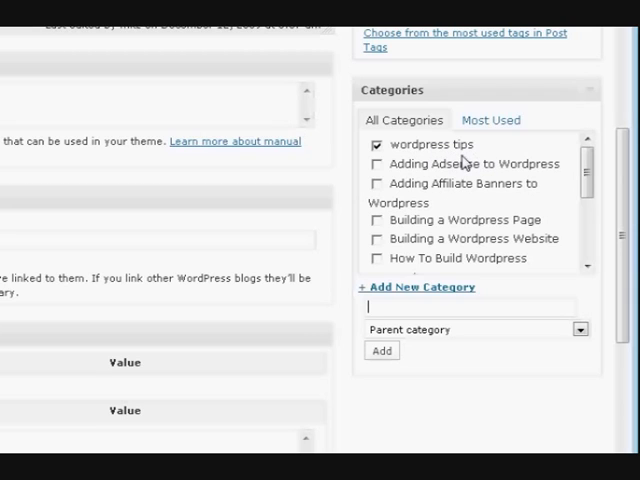
pyautogui.moveTo(450, 212)
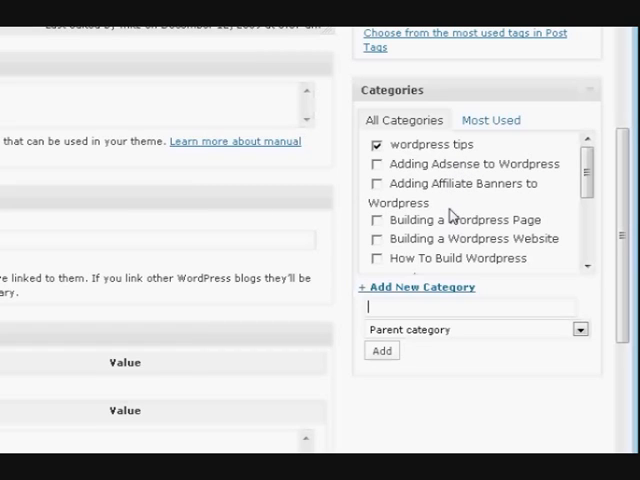